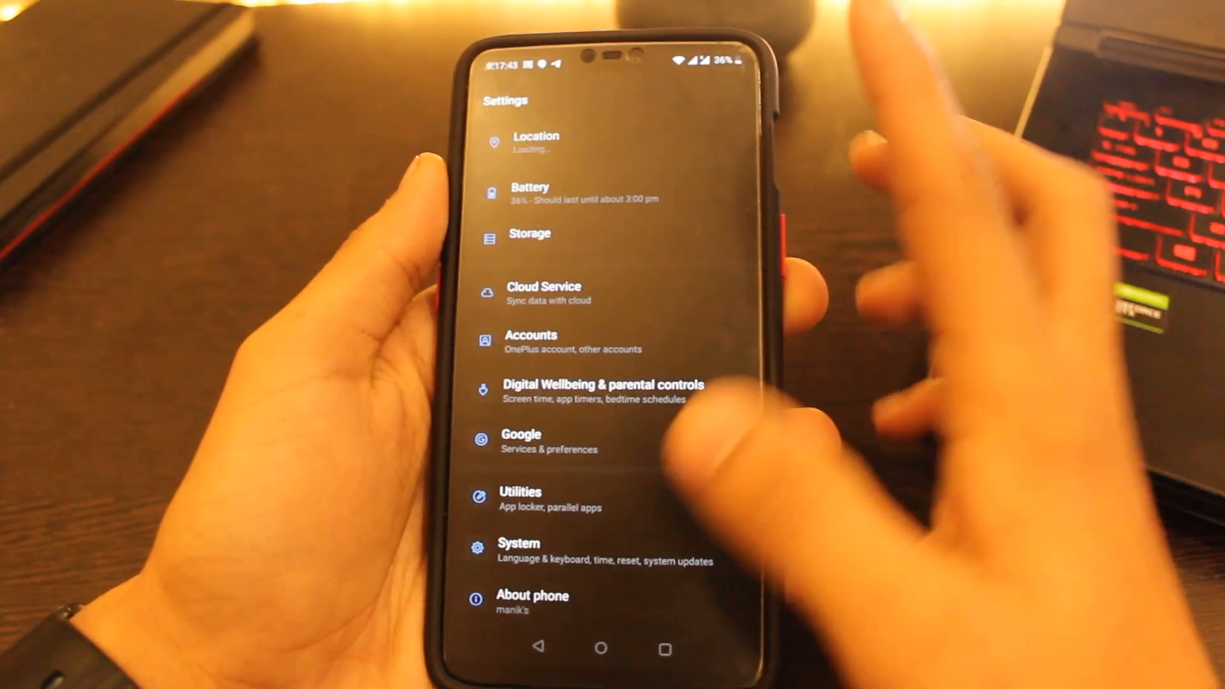
# Open System settings, then the System updates section
pyautogui.click(518, 543)
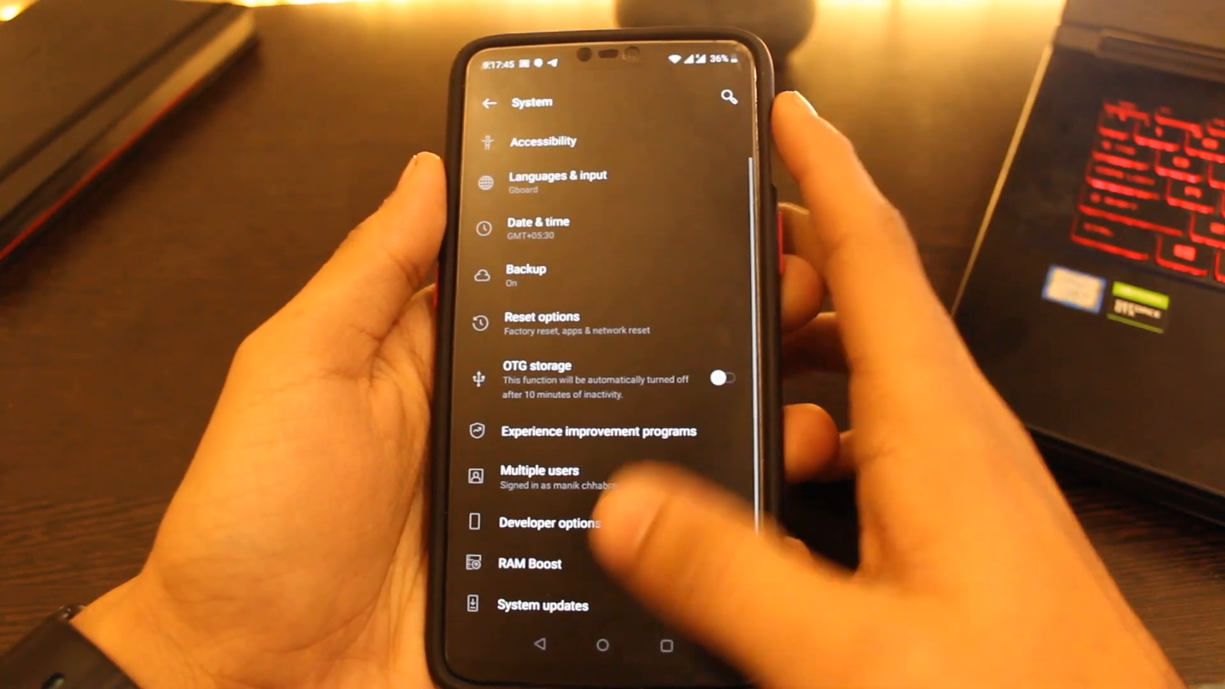
pyautogui.click(542, 604)
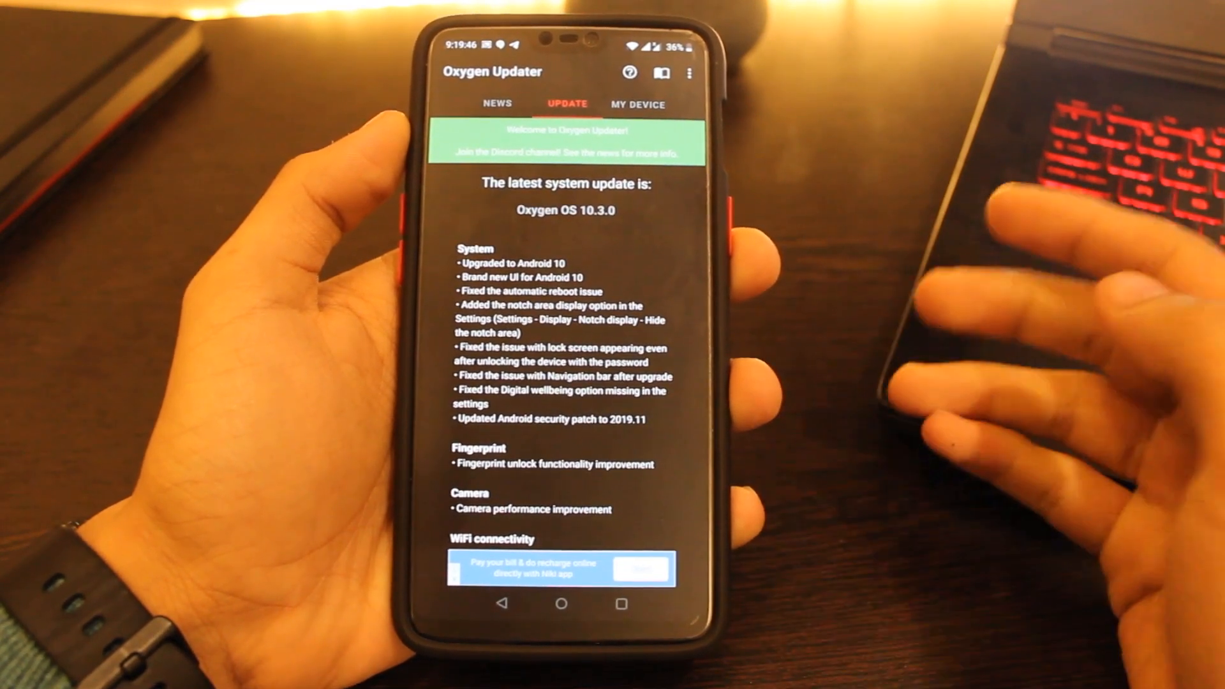
# Scroll the 10.3.0 changelog to the 299 MB file, then return to Settings
pyautogui.scroll(-3)
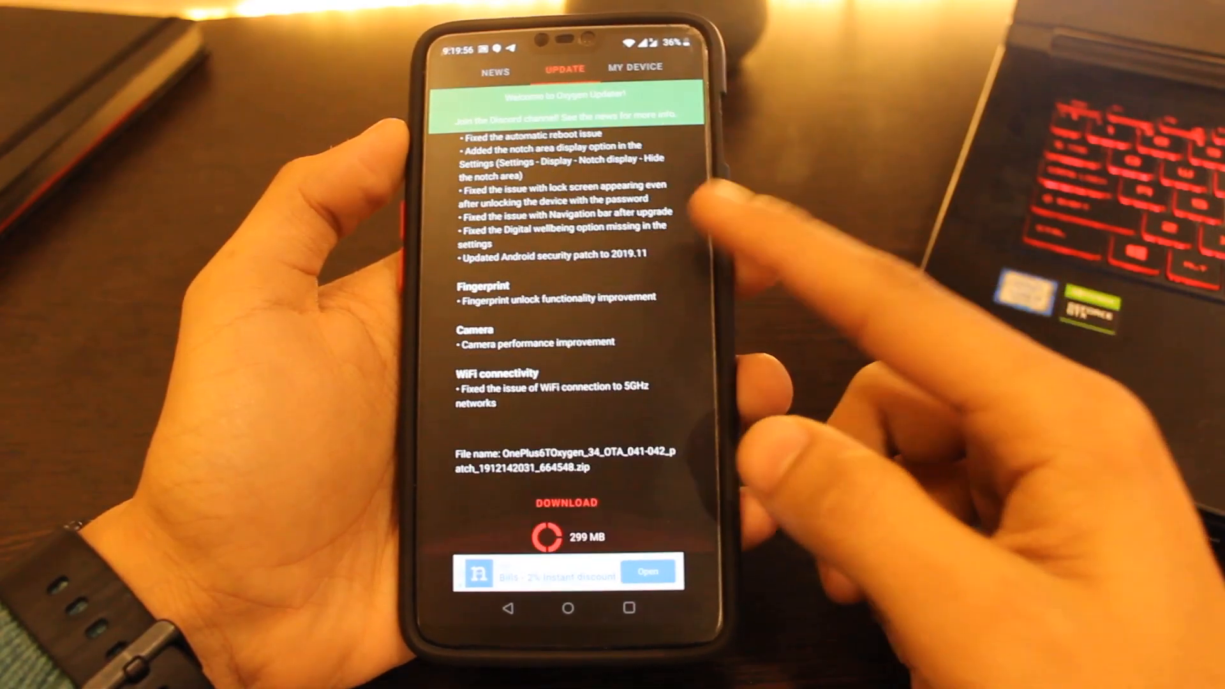
pyautogui.click(564, 503)
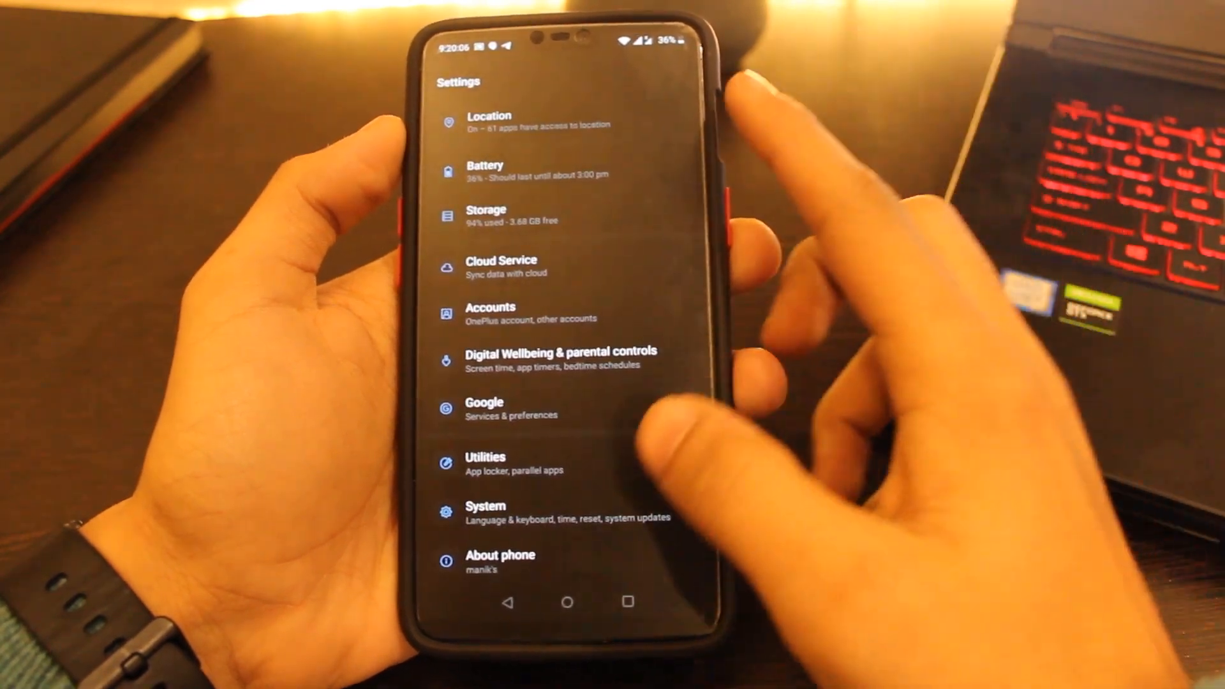
# Check System updates, open the gear update settings, then return to Oxygen Updater
pyautogui.click(485, 511)
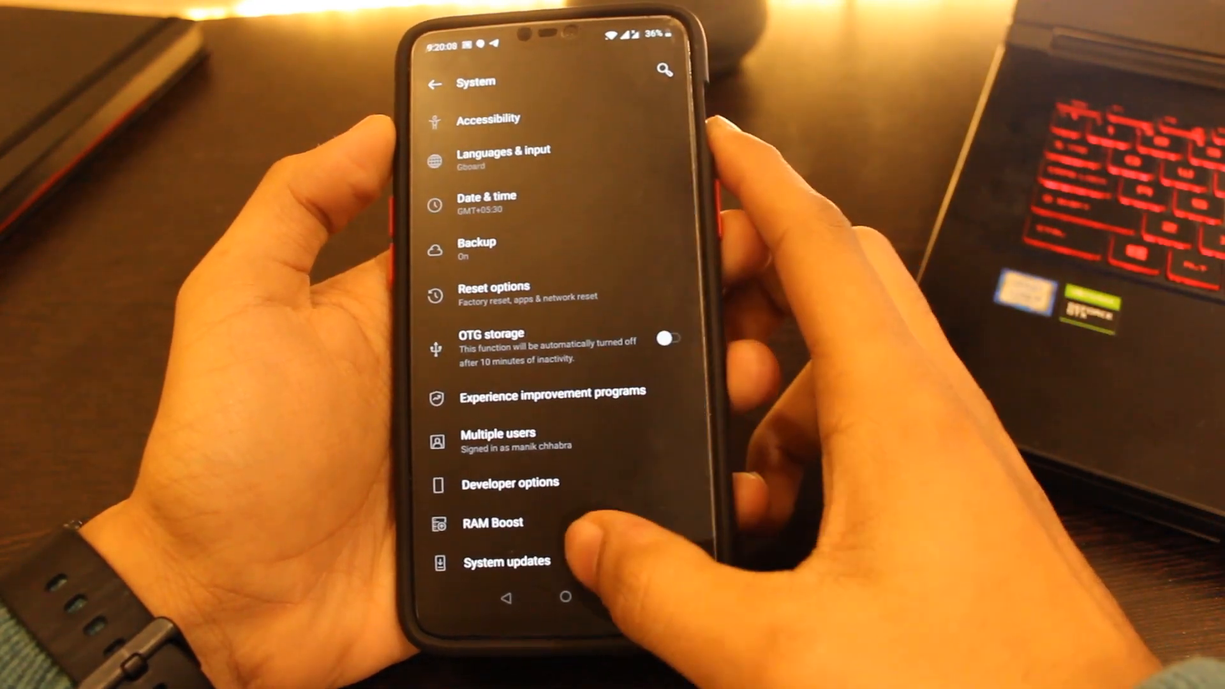
pyautogui.click(506, 561)
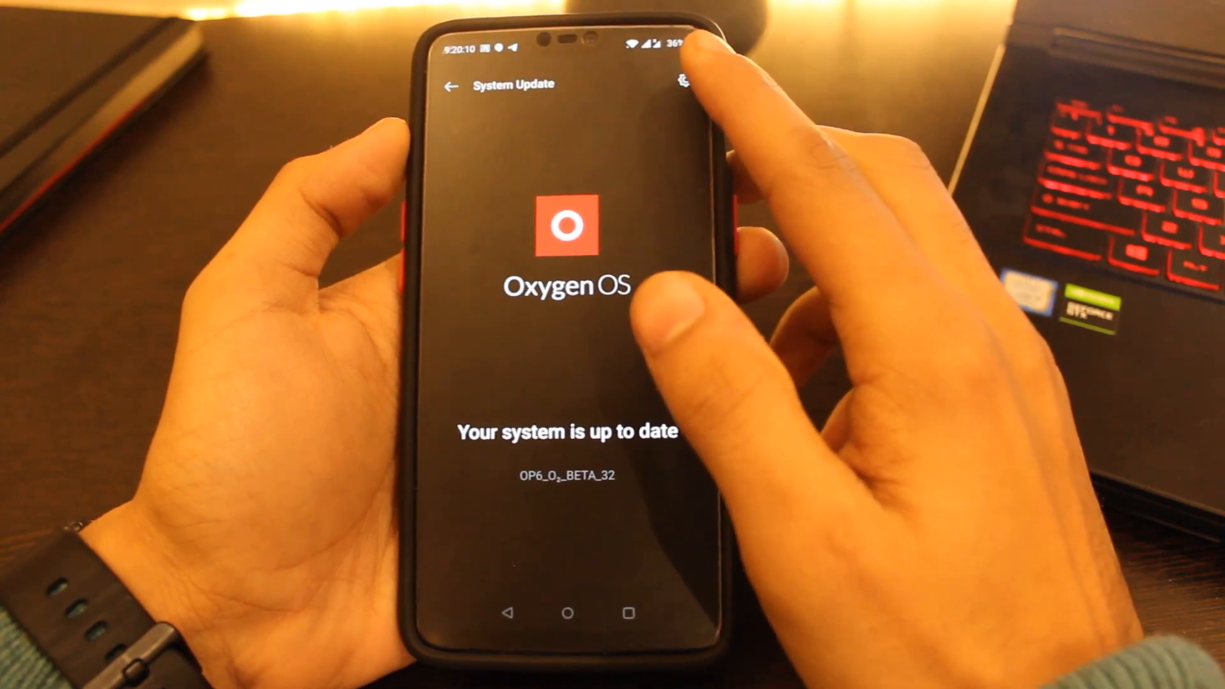
pyautogui.click(682, 80)
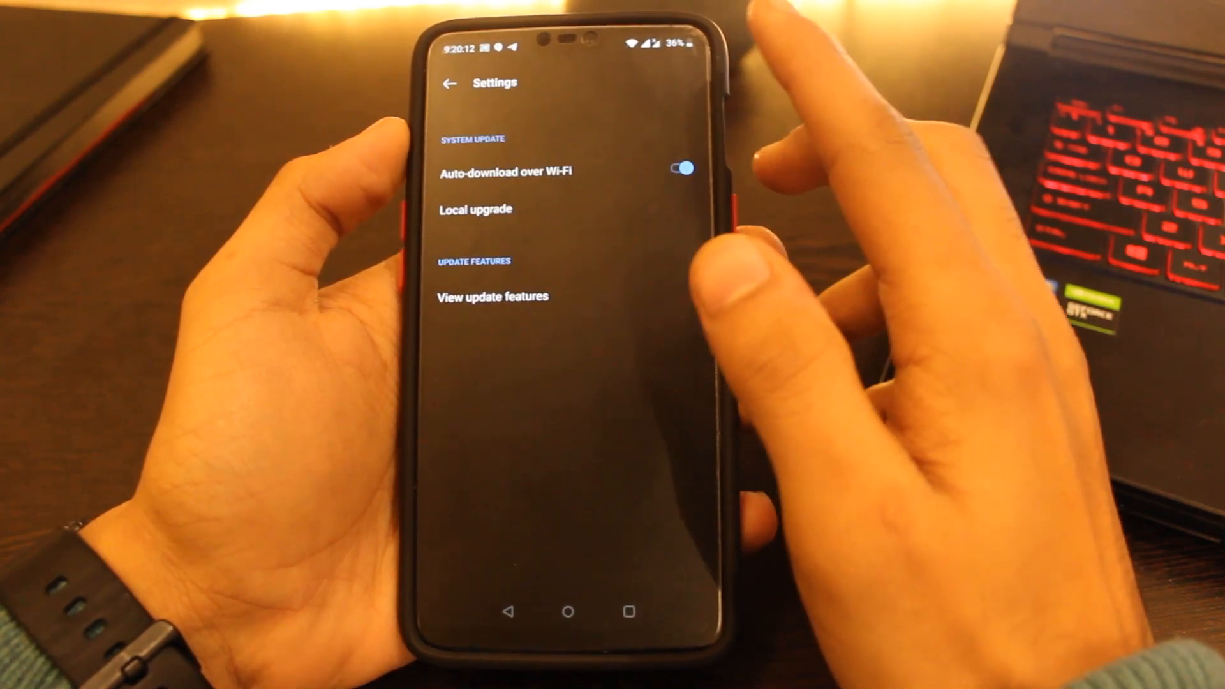
pyautogui.click(681, 170)
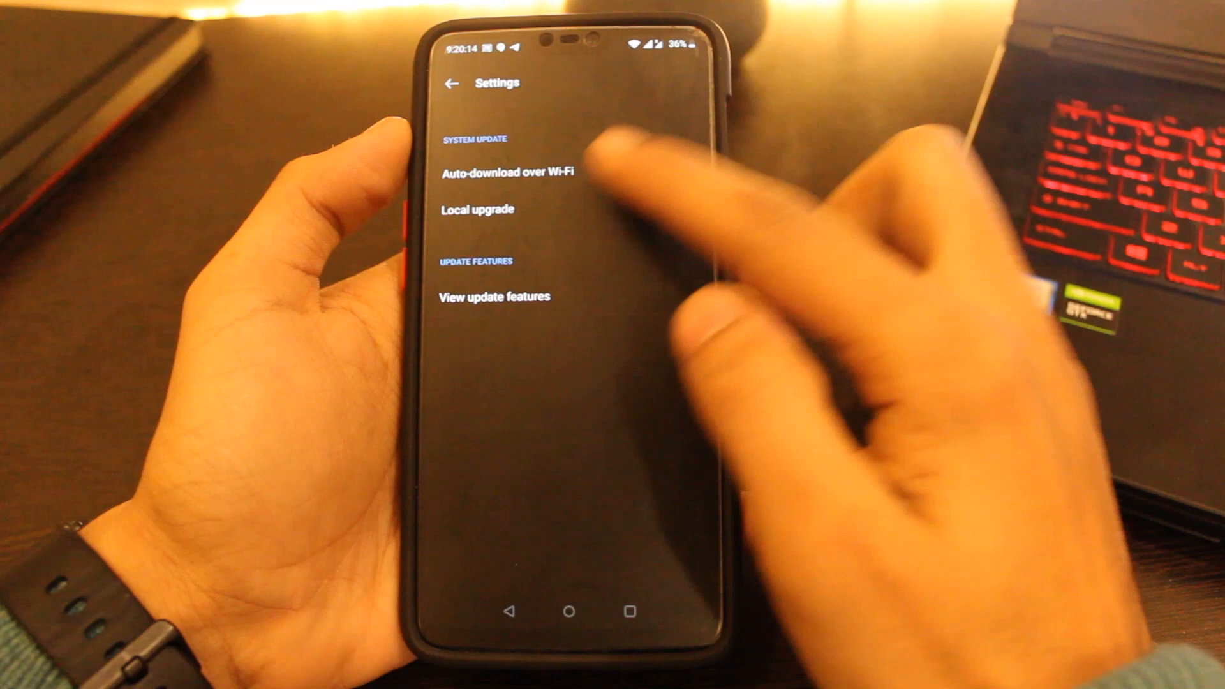
pyautogui.click(477, 209)
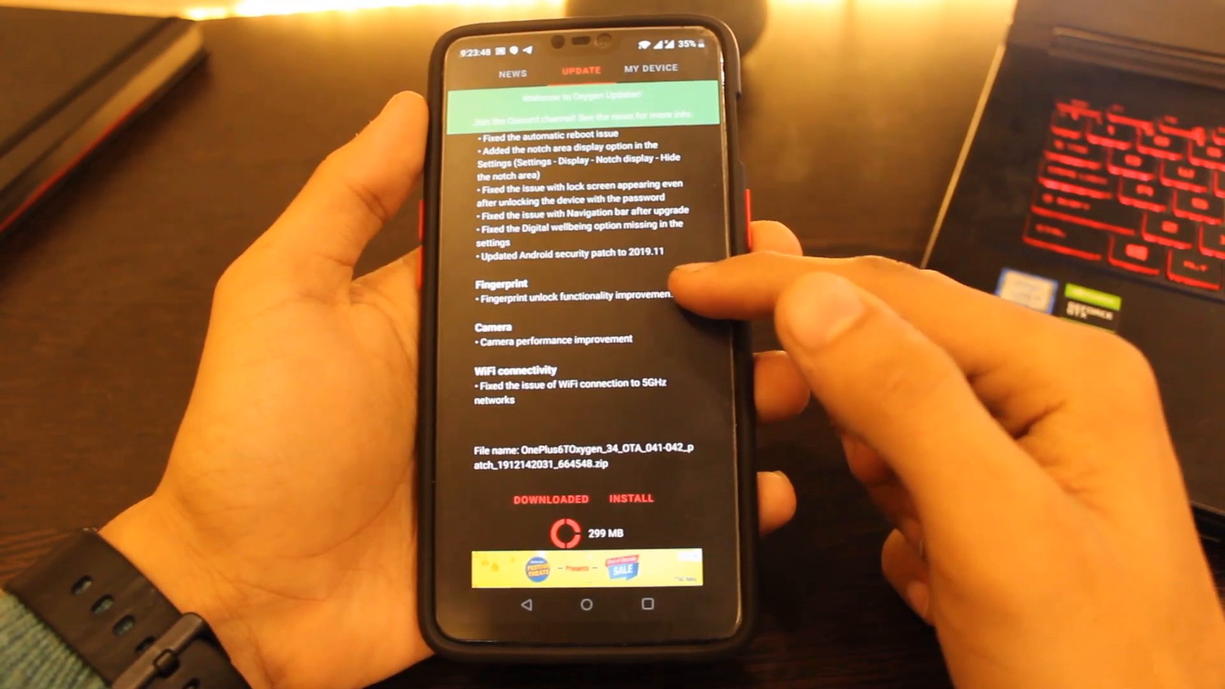
# Scroll down to confirm the 299 MB 10.3.0 package is downloaded and installable
pyautogui.scroll(-3)
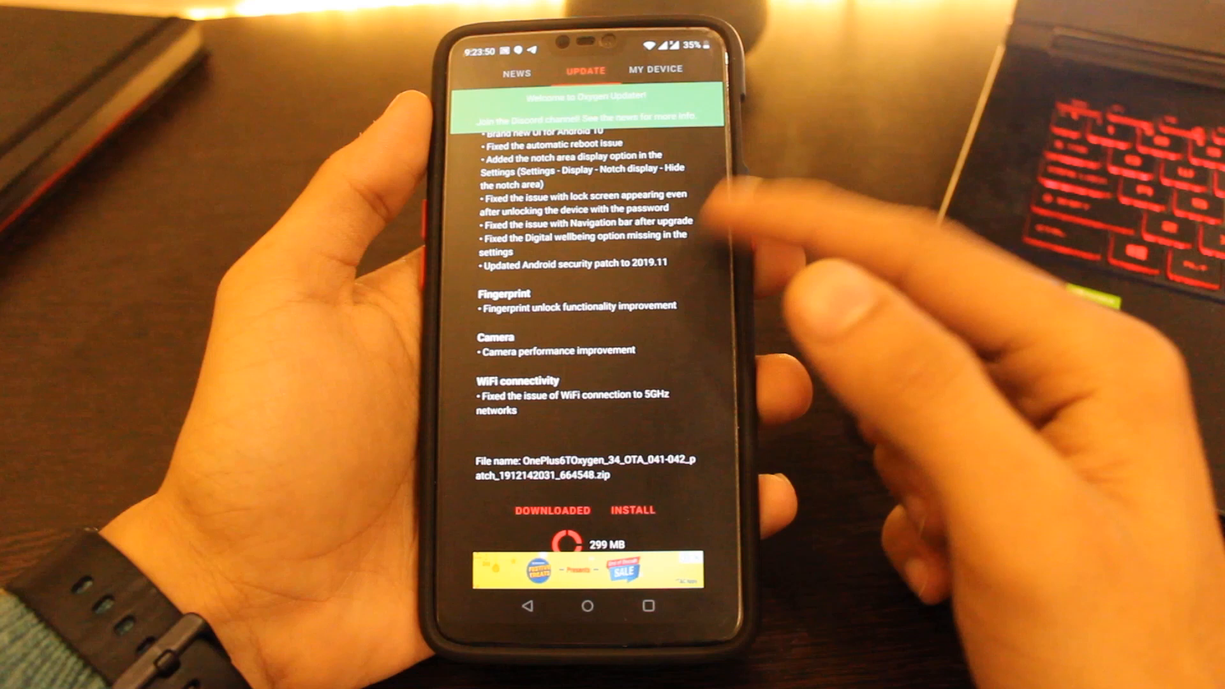